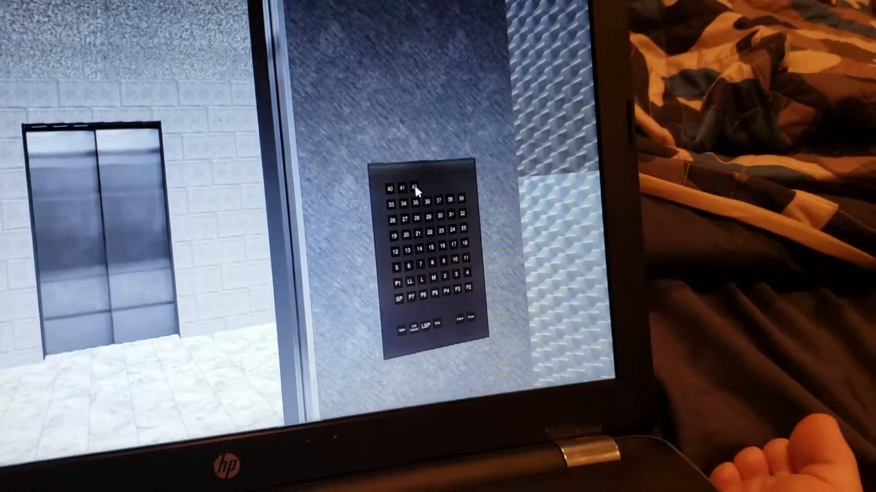
Step: Send the service elevator up to floor 42 from the car's floor panel
click(416, 187)
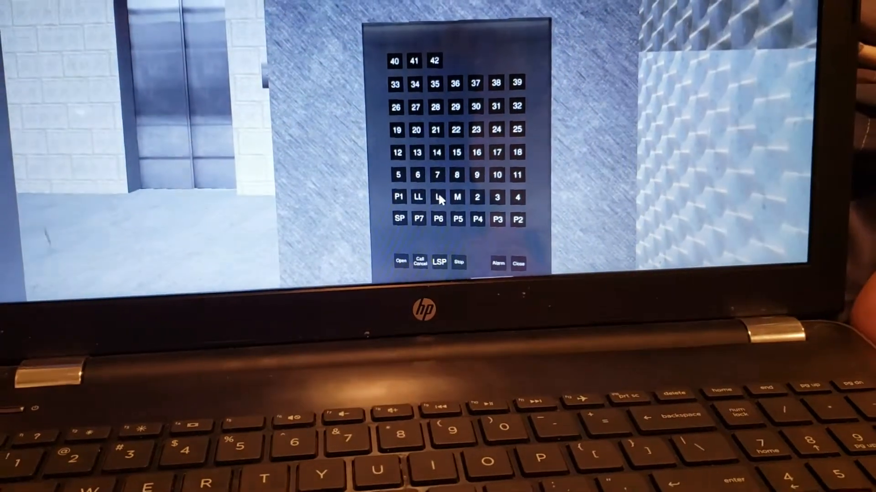
Step: Select L on the floor panel, ride up and step out into the elevator lobby
click(437, 198)
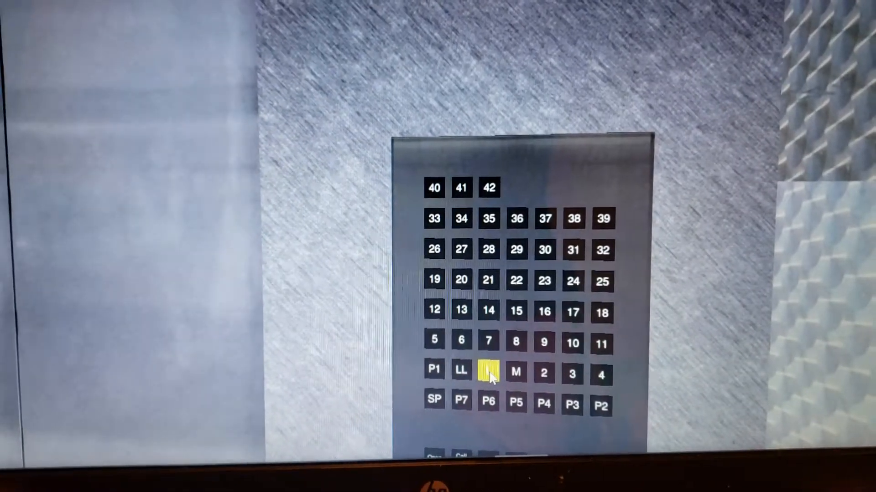
click(488, 371)
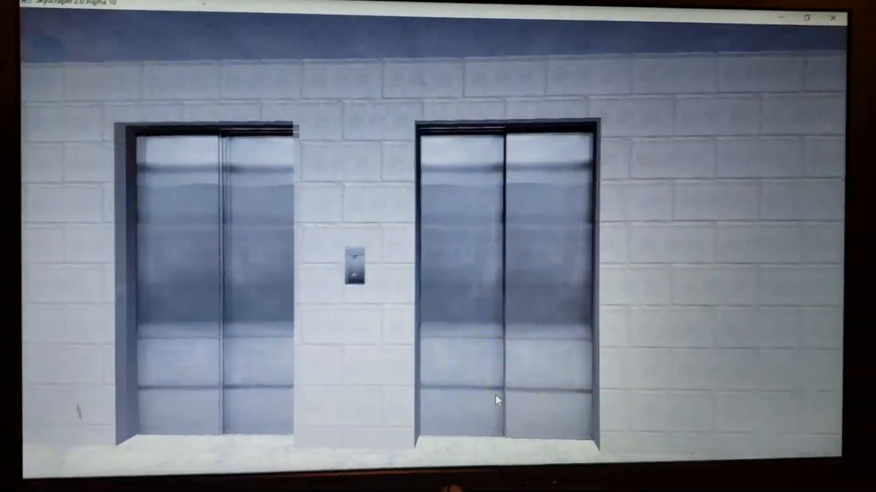